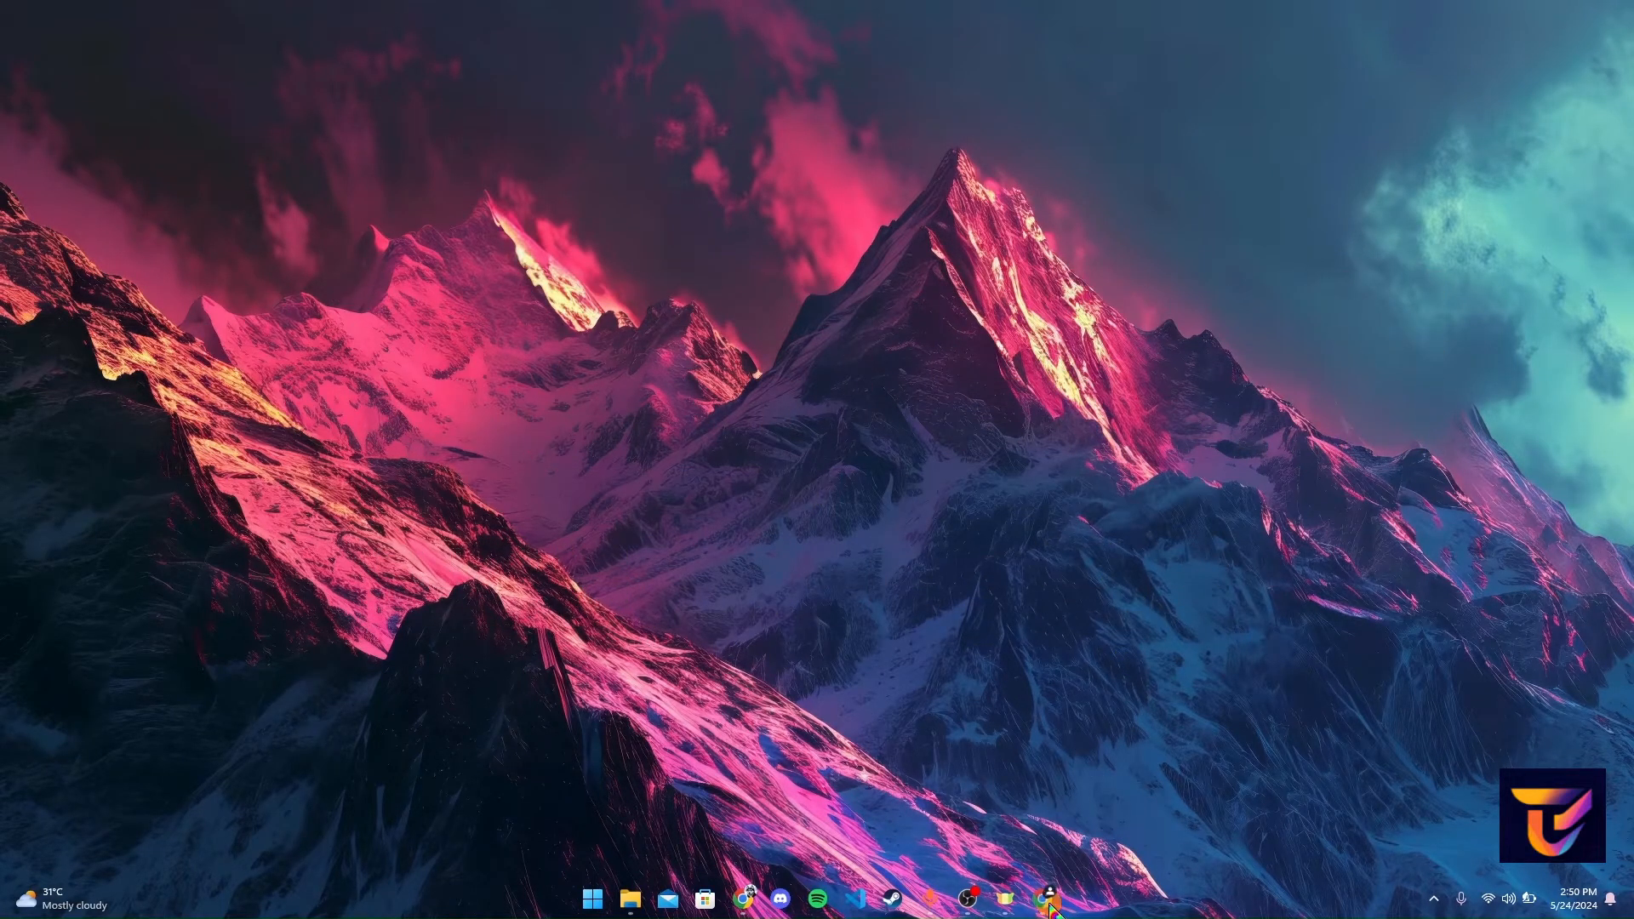
# - Launch Google Chrome from the taskbar
pyautogui.click(744, 898)
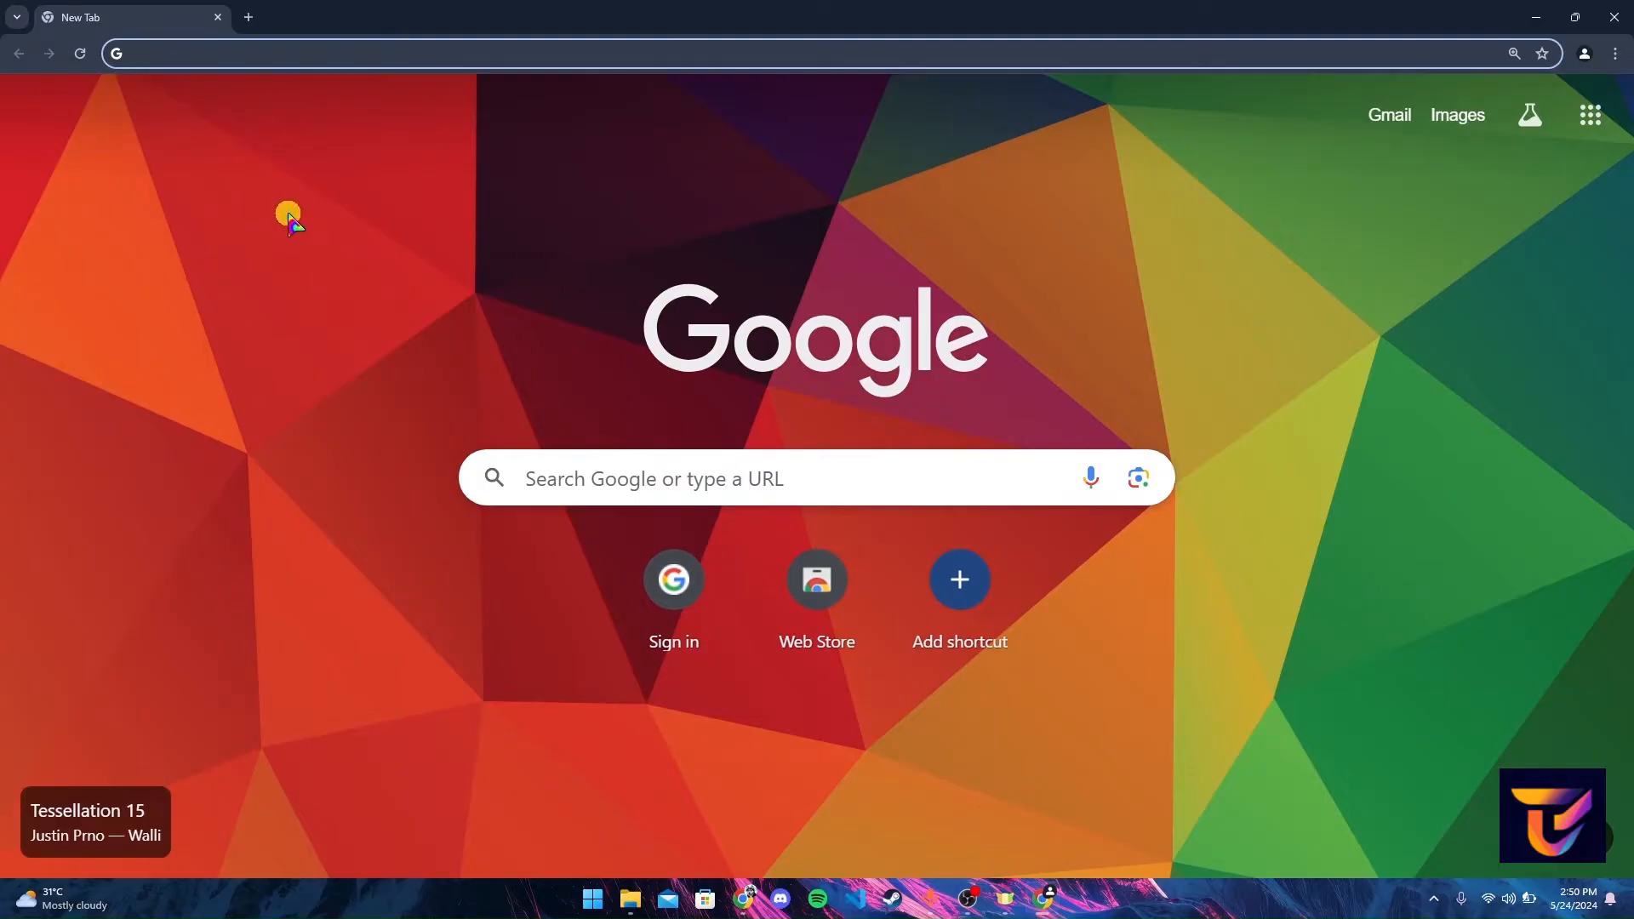
# - Go to pinnaclebank.com in the address bar
pyautogui.write('pinnaclebank.com')
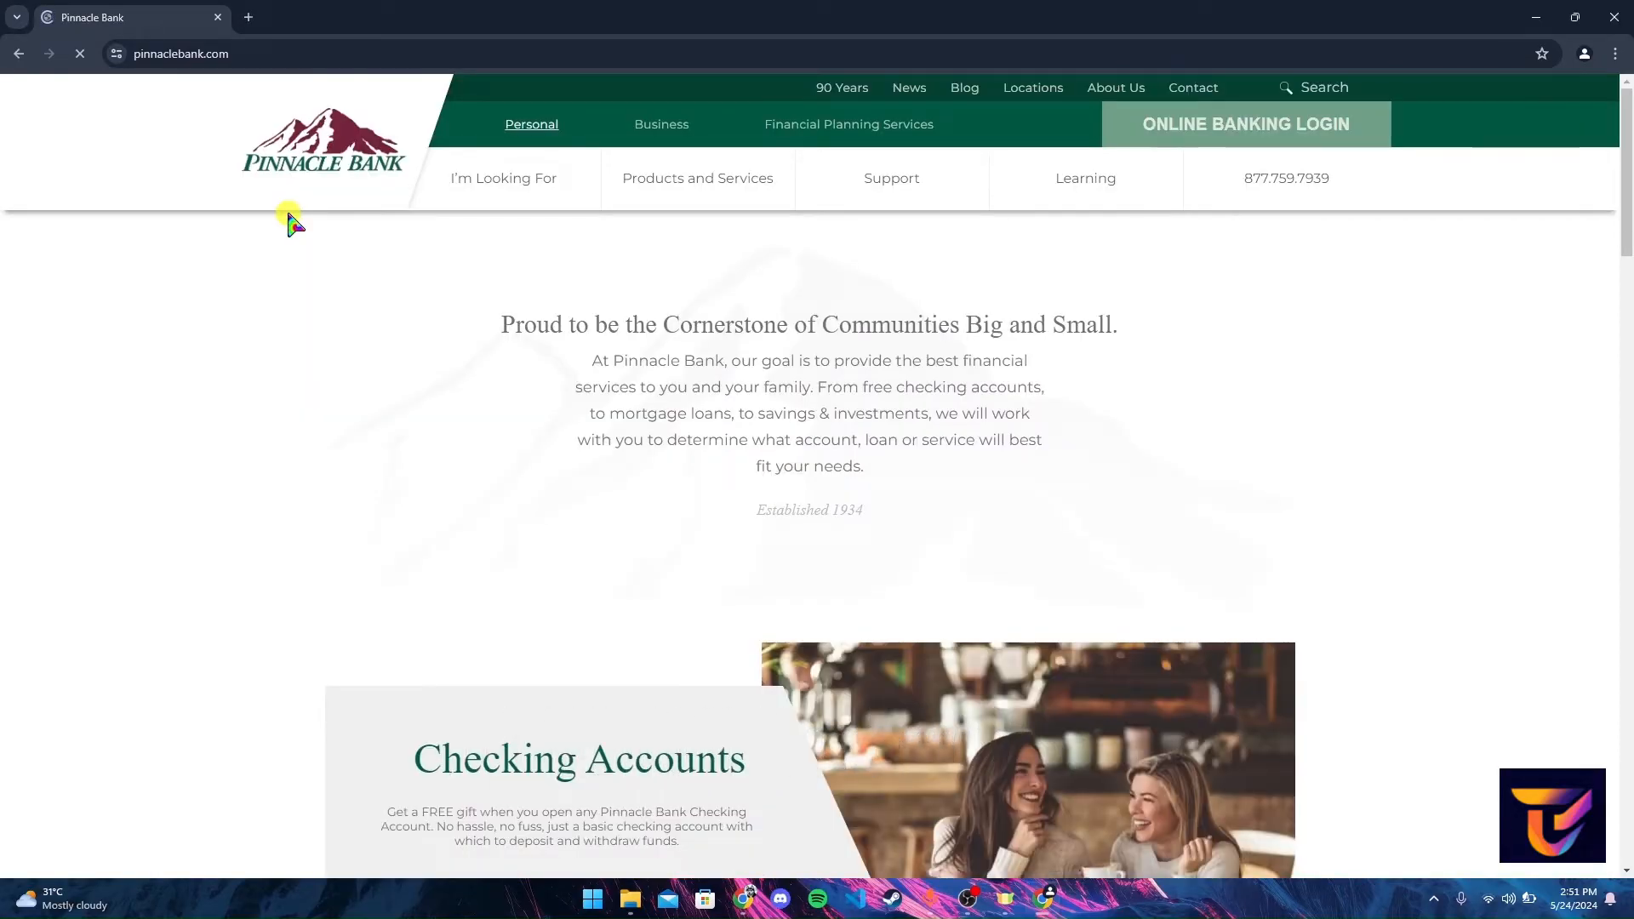
pyautogui.moveTo(253, 240)
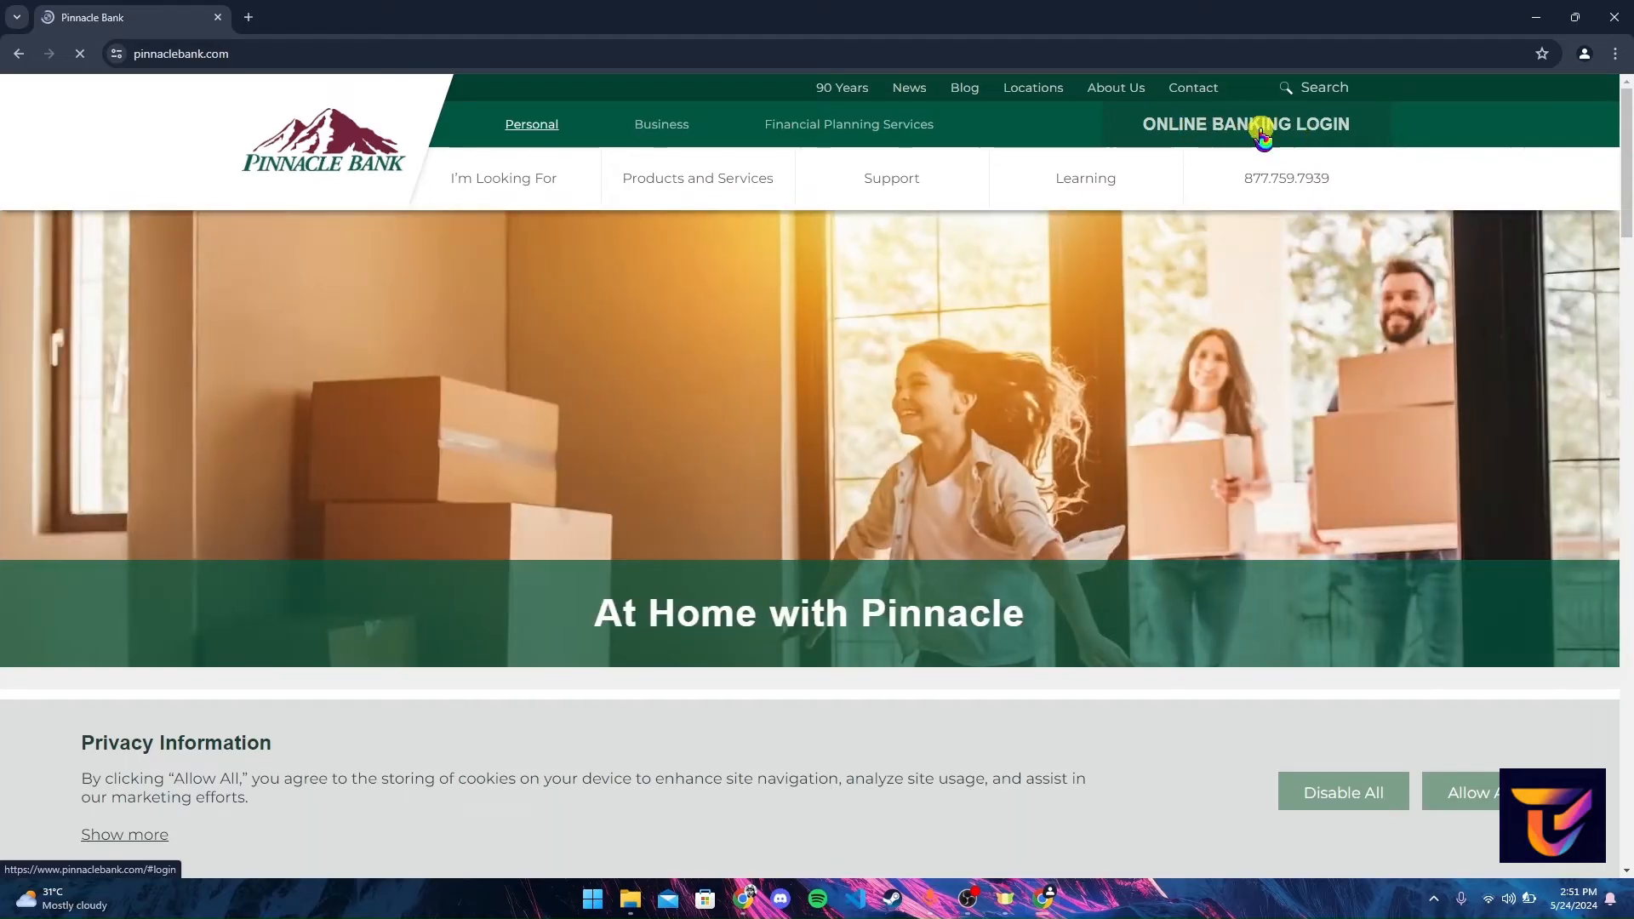
# - Pick Online Banking under ONLINE BANKING LOGIN's account type and proceed to log in
pyautogui.click(1245, 124)
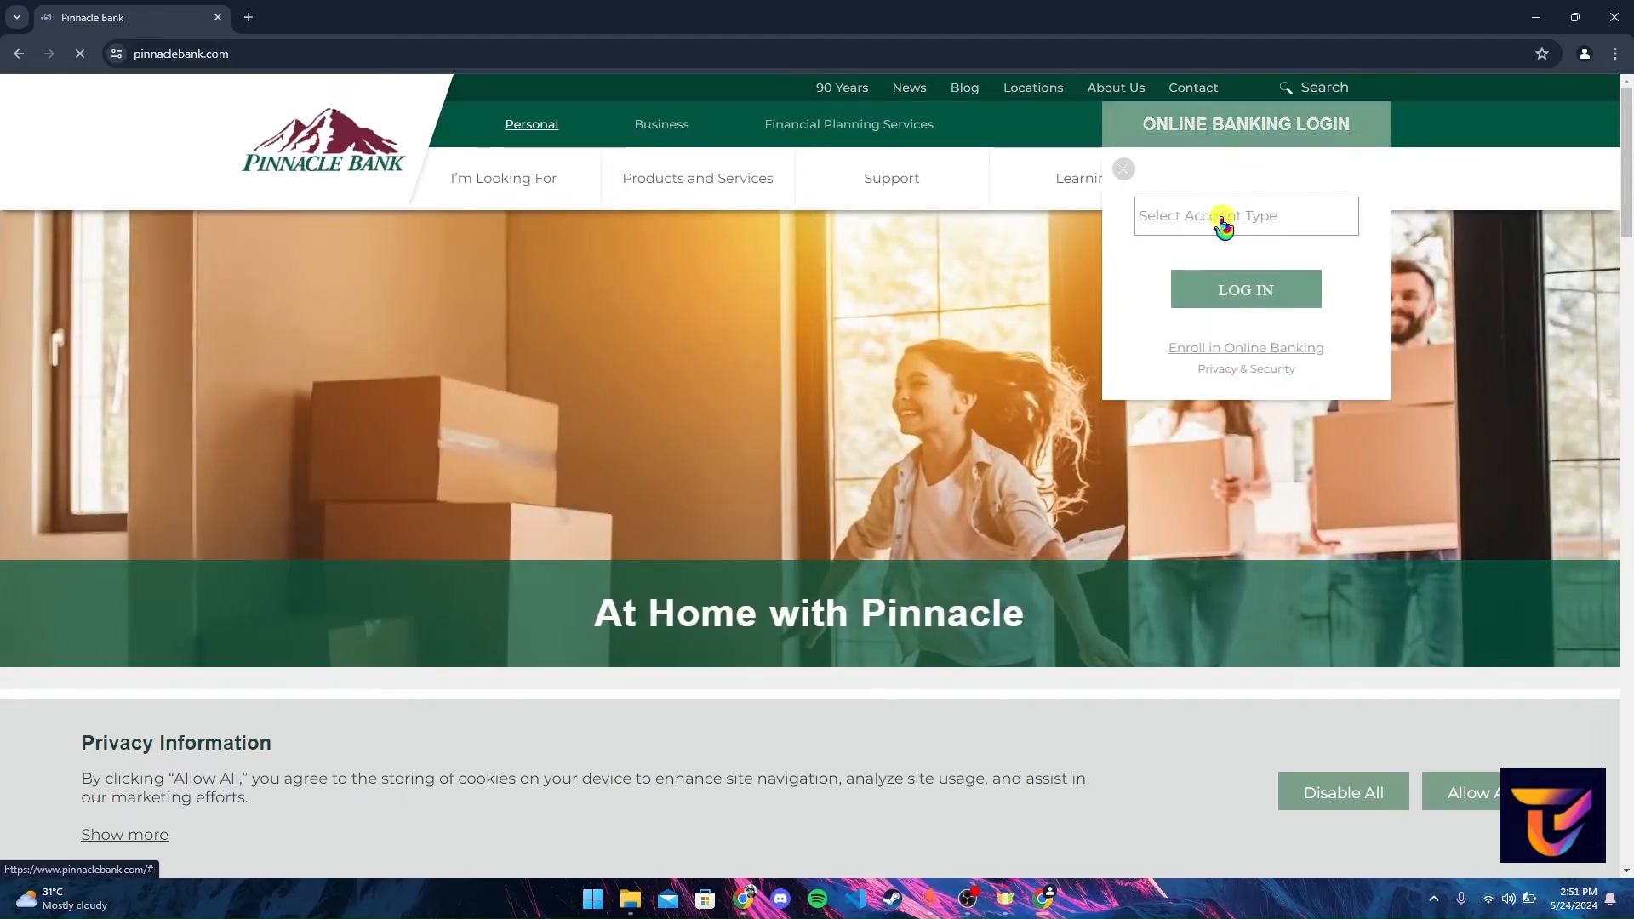
pyautogui.click(1245, 215)
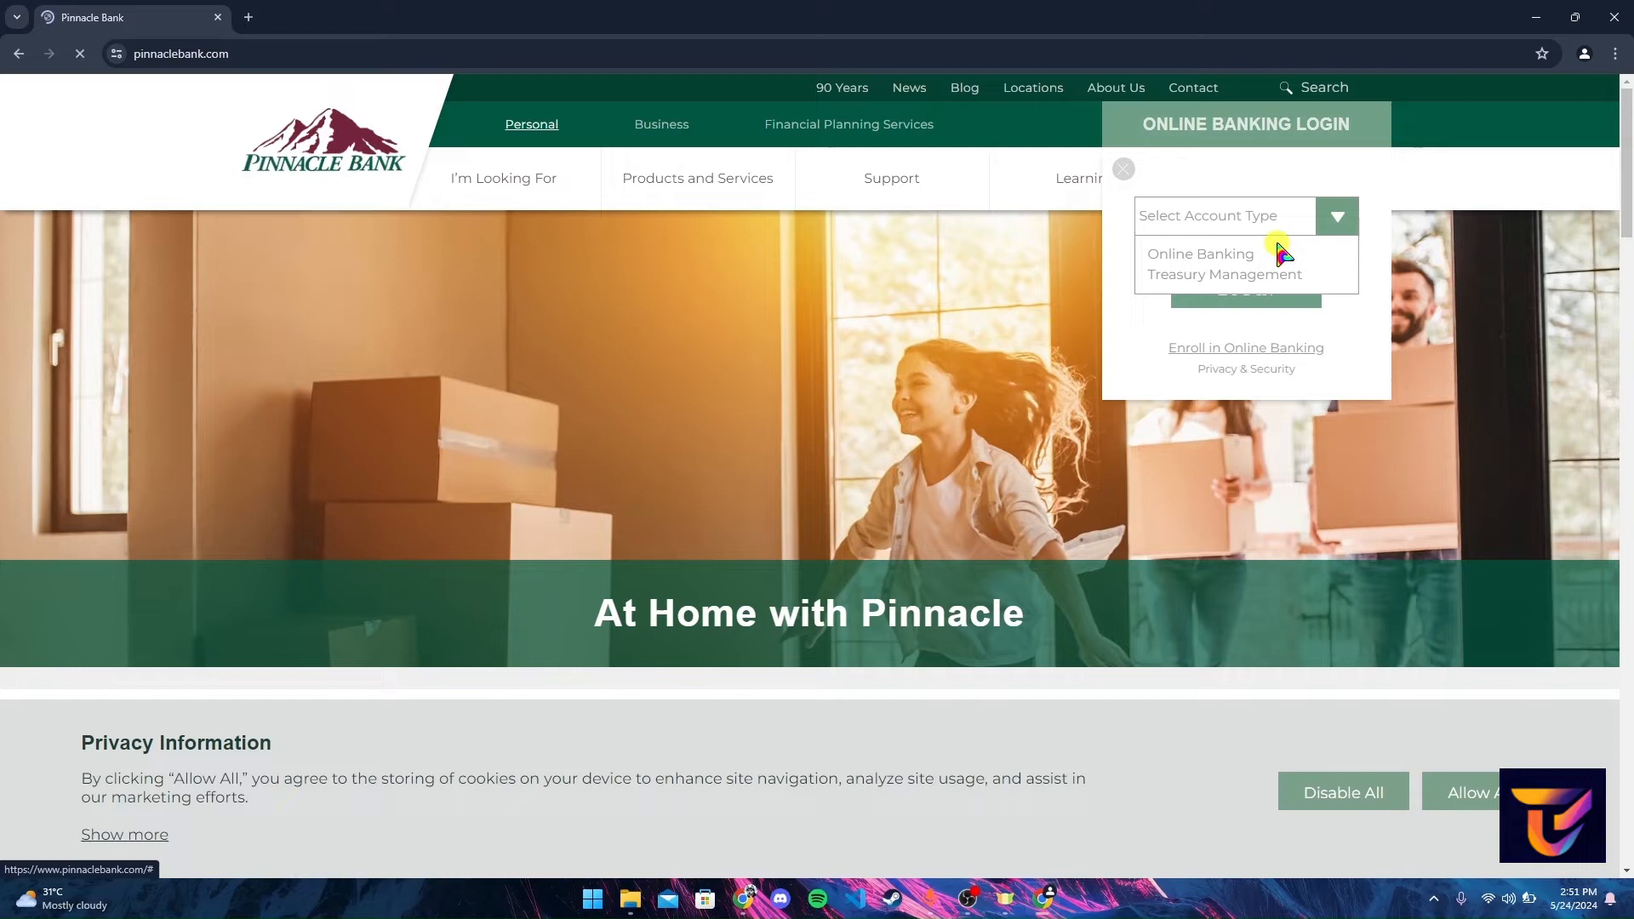
pyautogui.click(1199, 253)
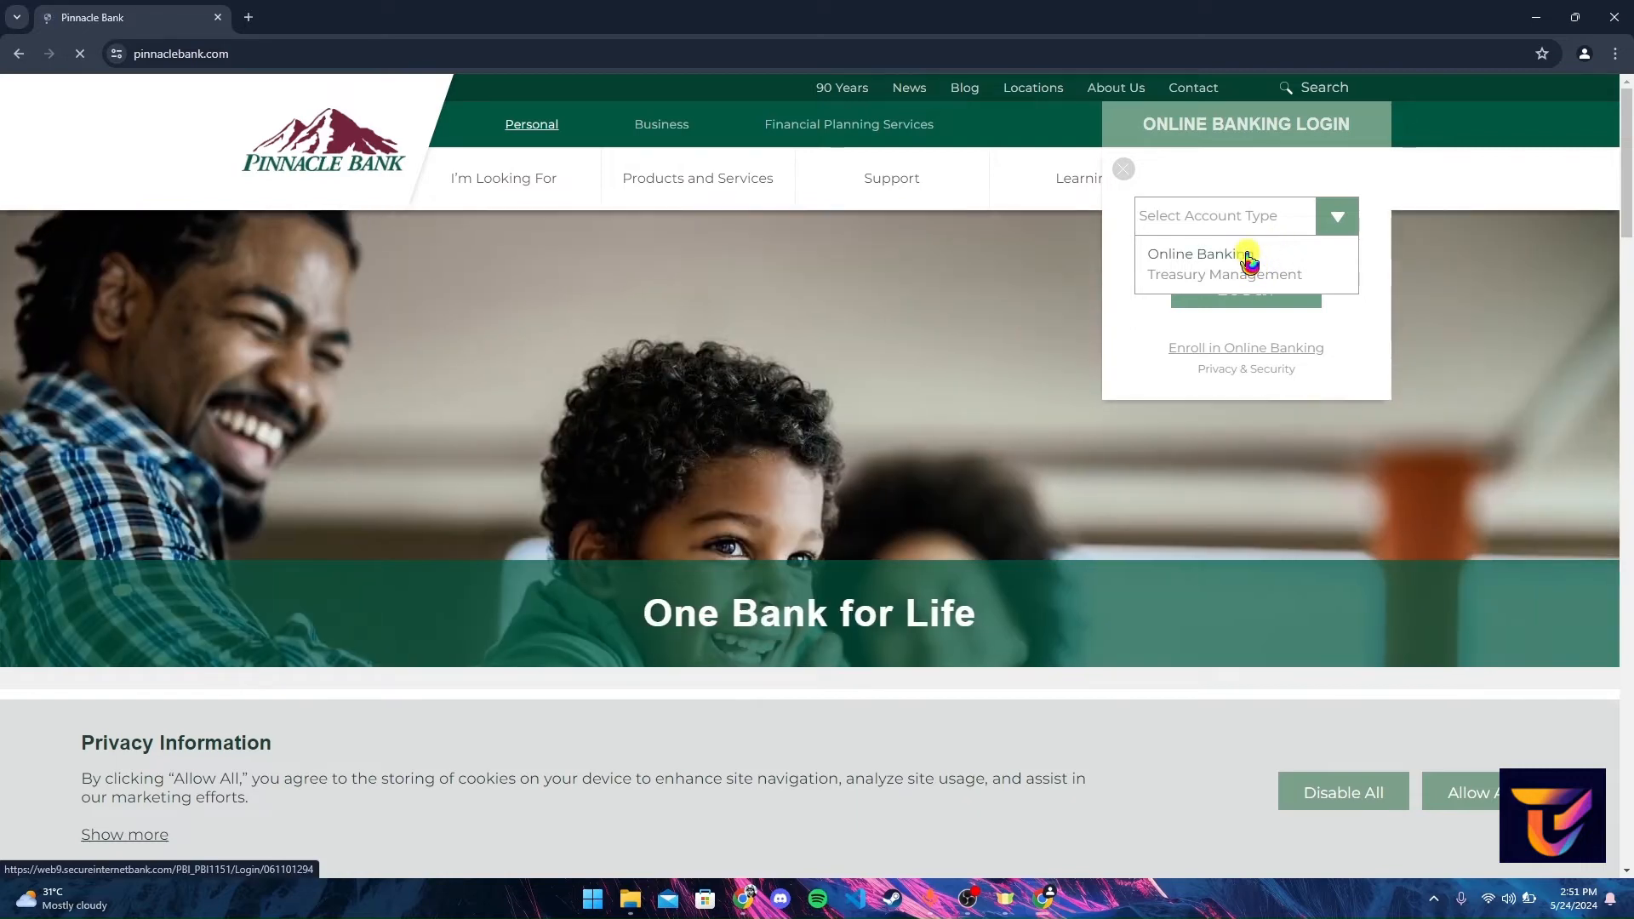
pyautogui.click(1190, 254)
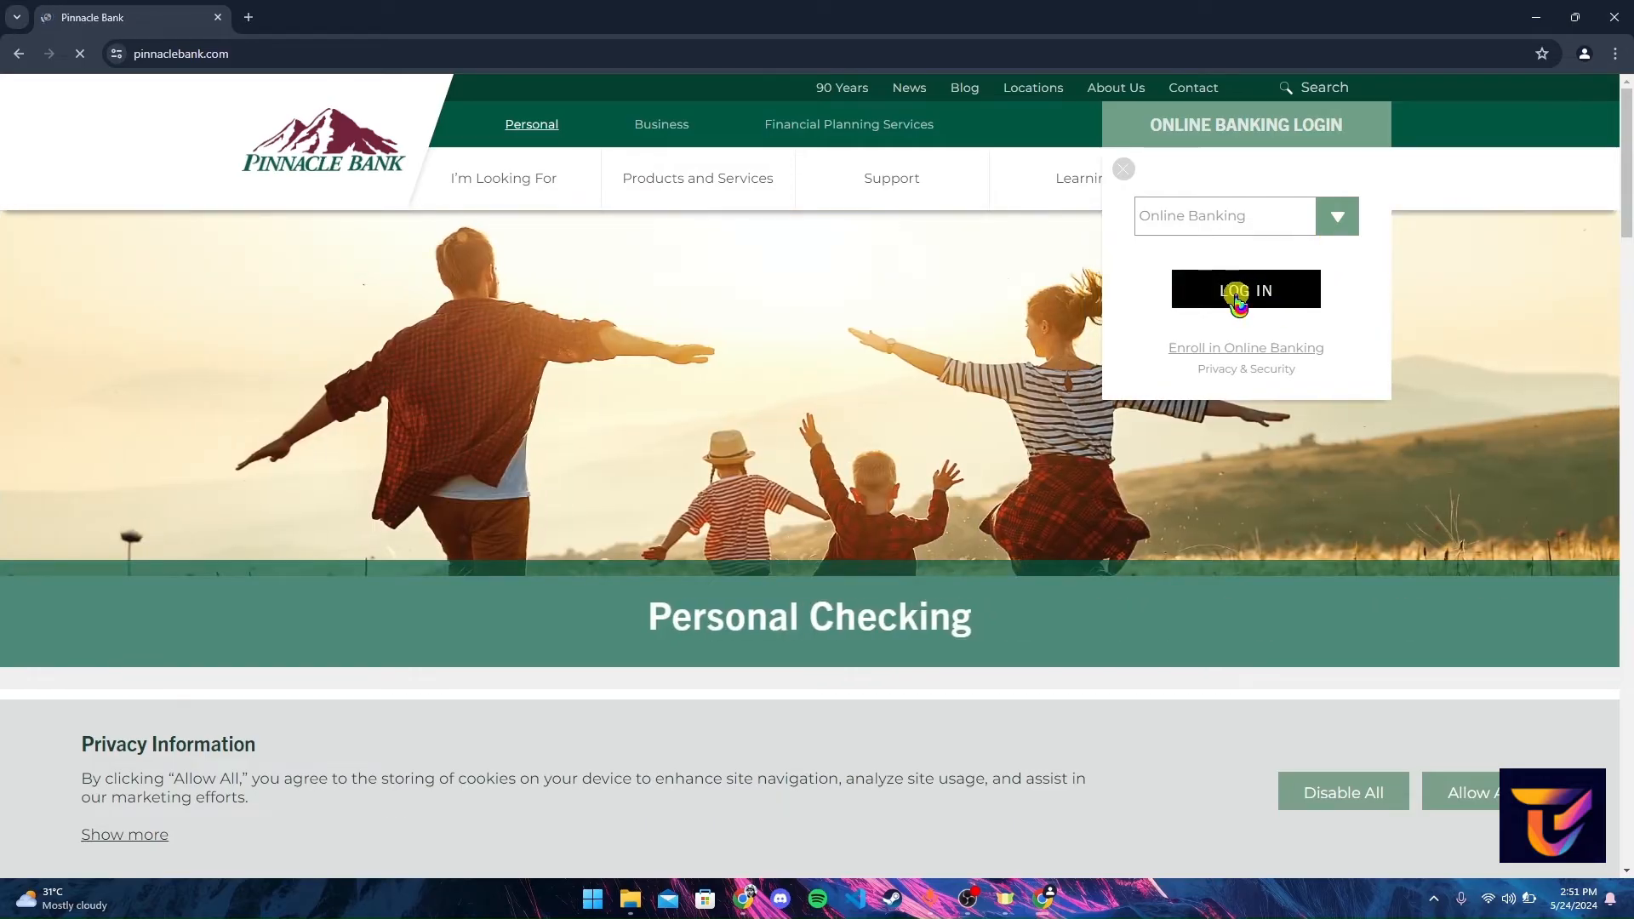
pyautogui.click(1245, 290)
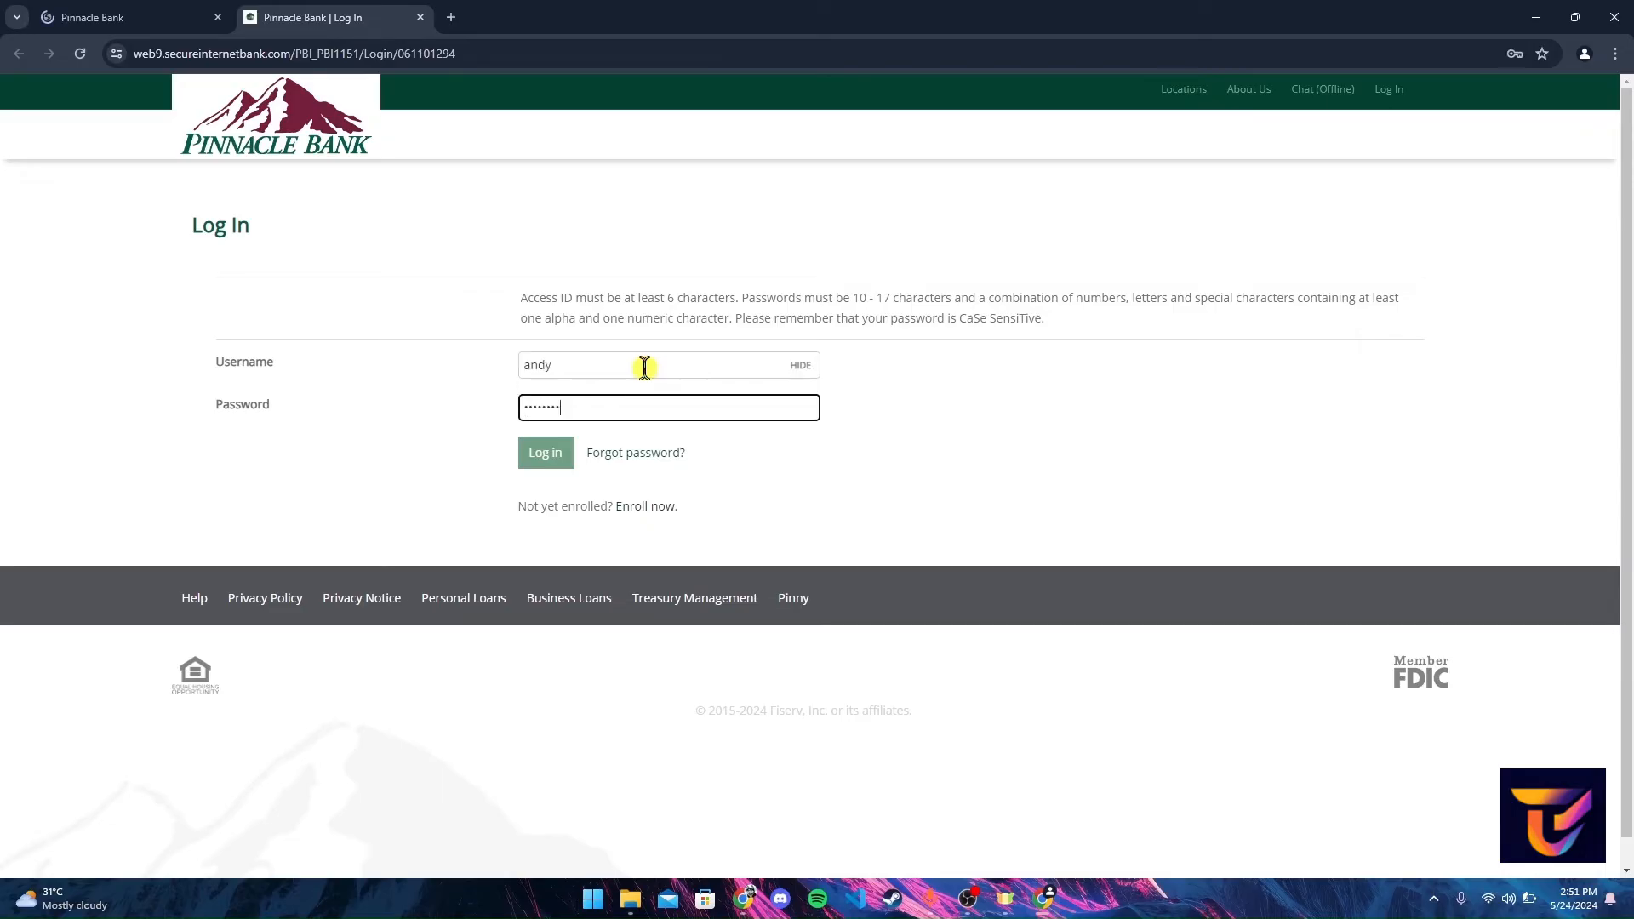
# - Submit the entered username and password with the Log In button
pyautogui.click(545, 452)
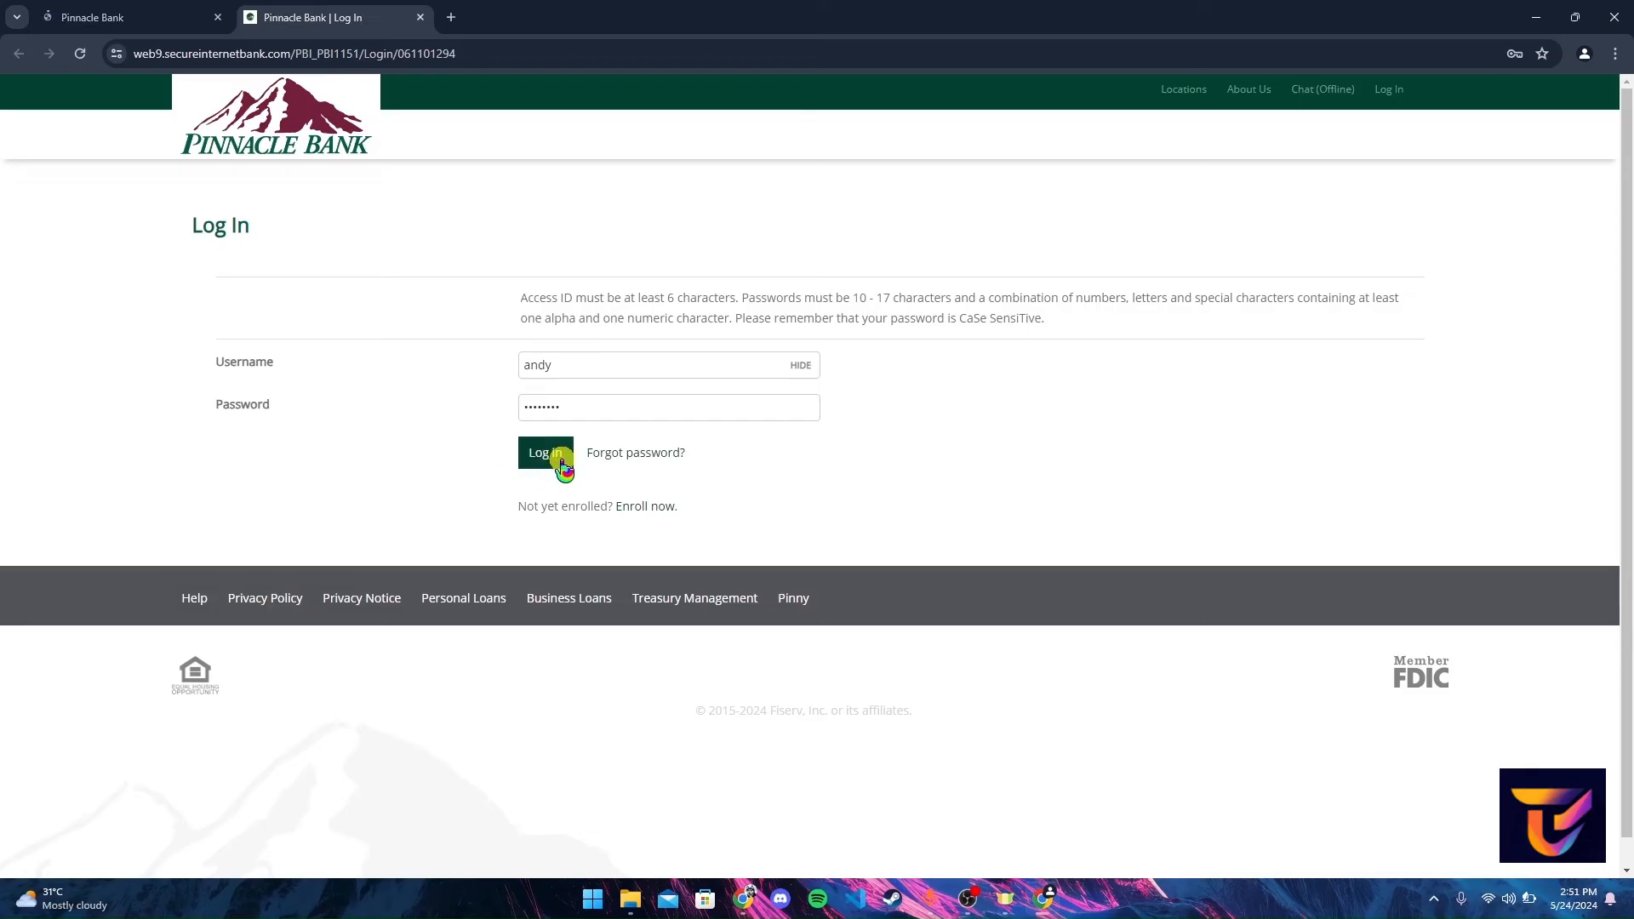